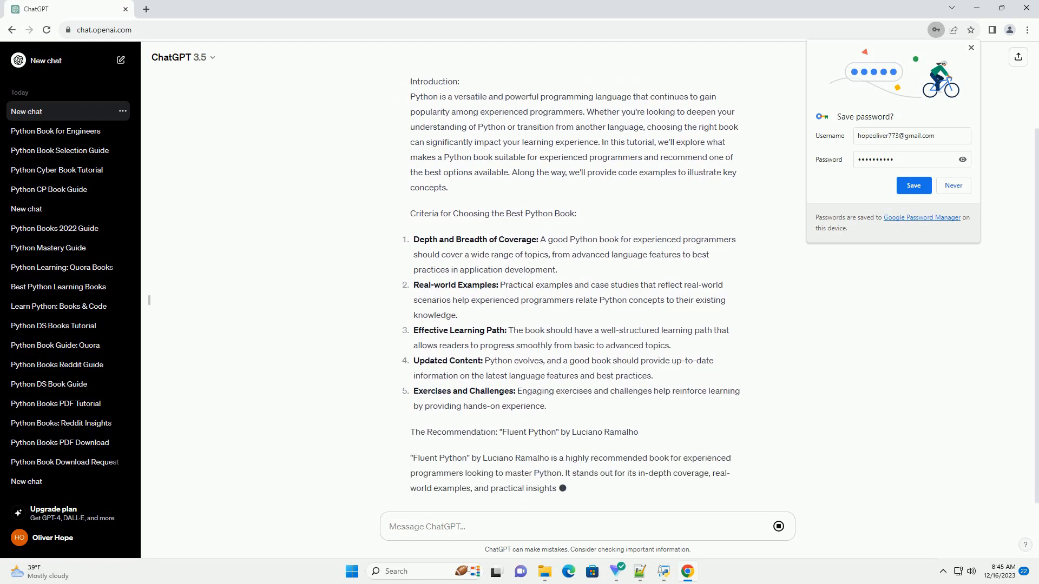
{"action": "scroll", "scroll_direction": "down", "scroll_amount": 3}
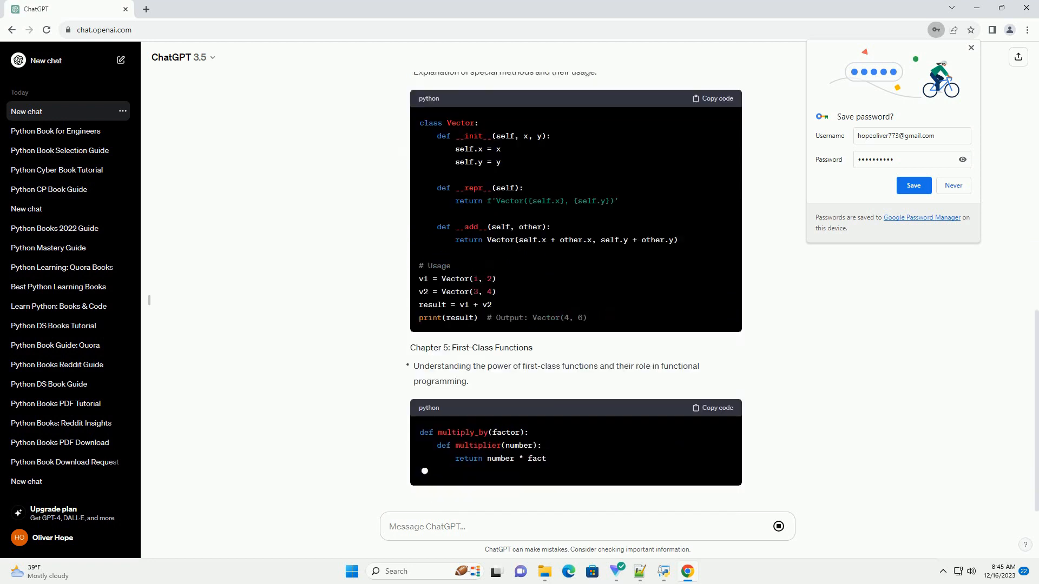
{"action": "scroll", "scroll_direction": "down", "scroll_amount": 3}
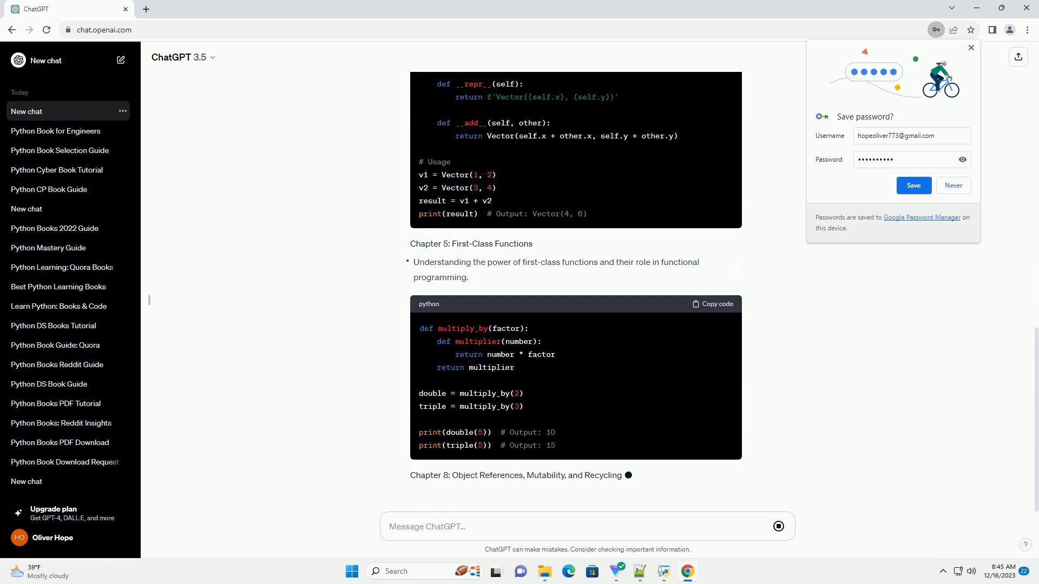
{"action": "scroll", "scroll_direction": "down", "scroll_amount": 3}
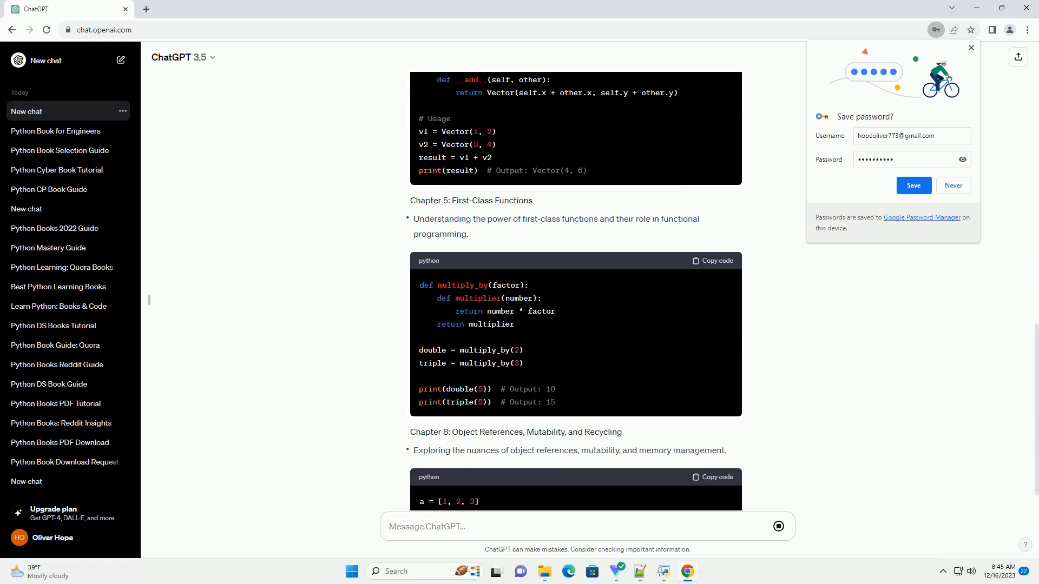
{"action": "scroll", "scroll_direction": "down", "scroll_amount": 3}
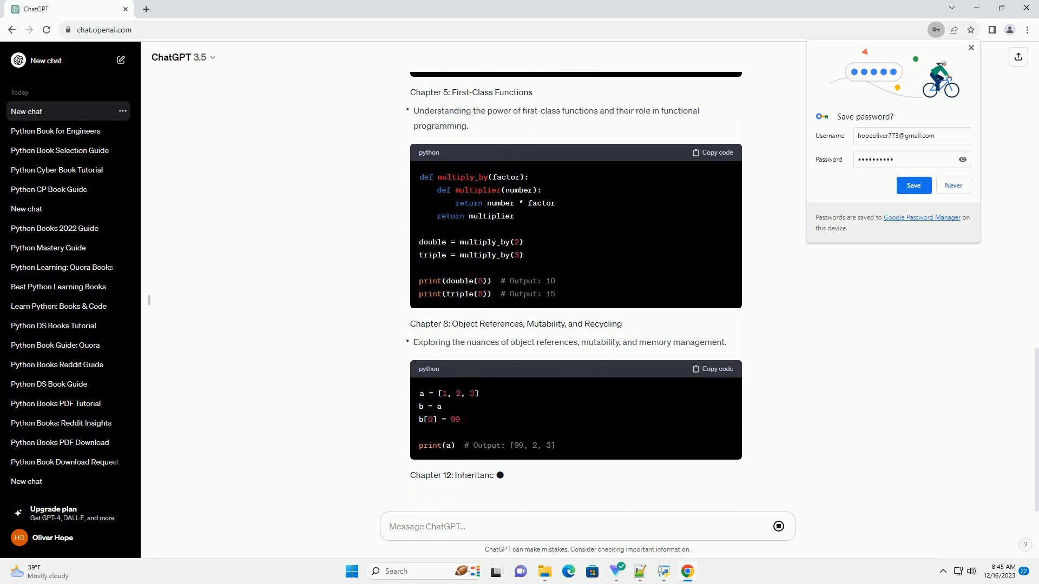
{"action": "scroll", "scroll_direction": "down", "scroll_amount": 3}
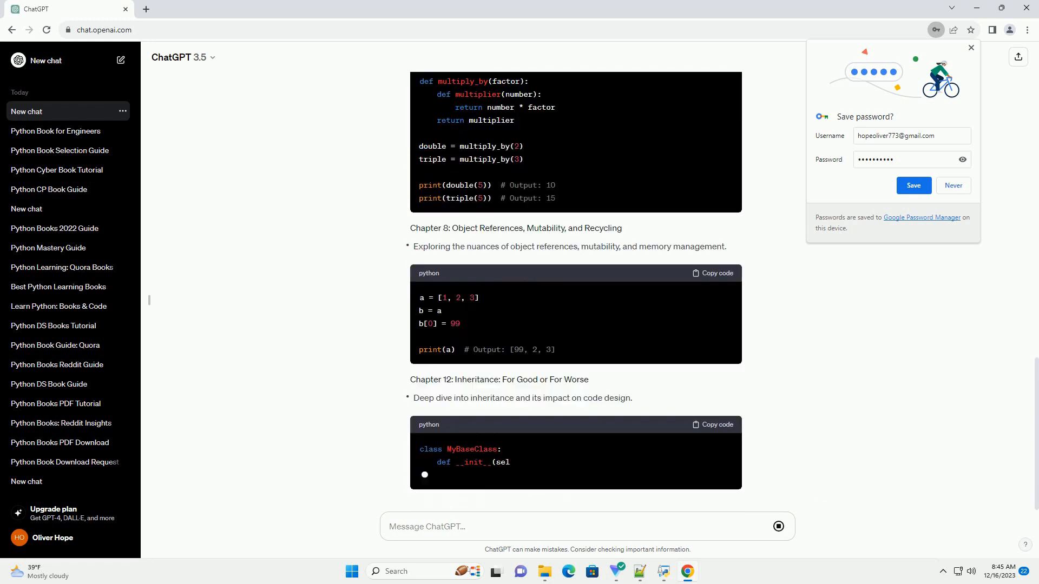